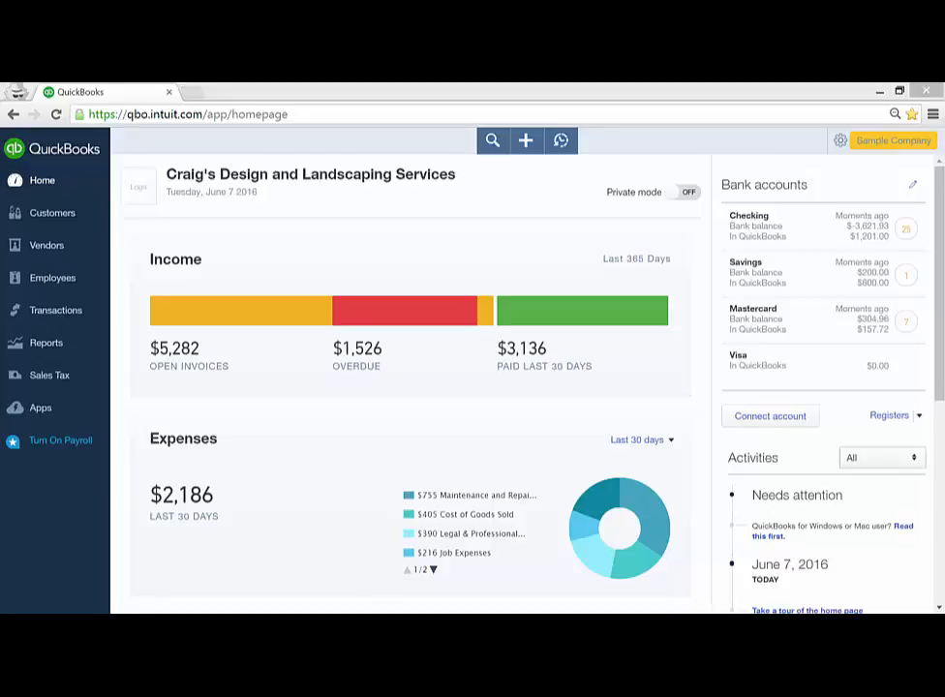
{"action": "mouse_move", "coordinate": [8, 202]}
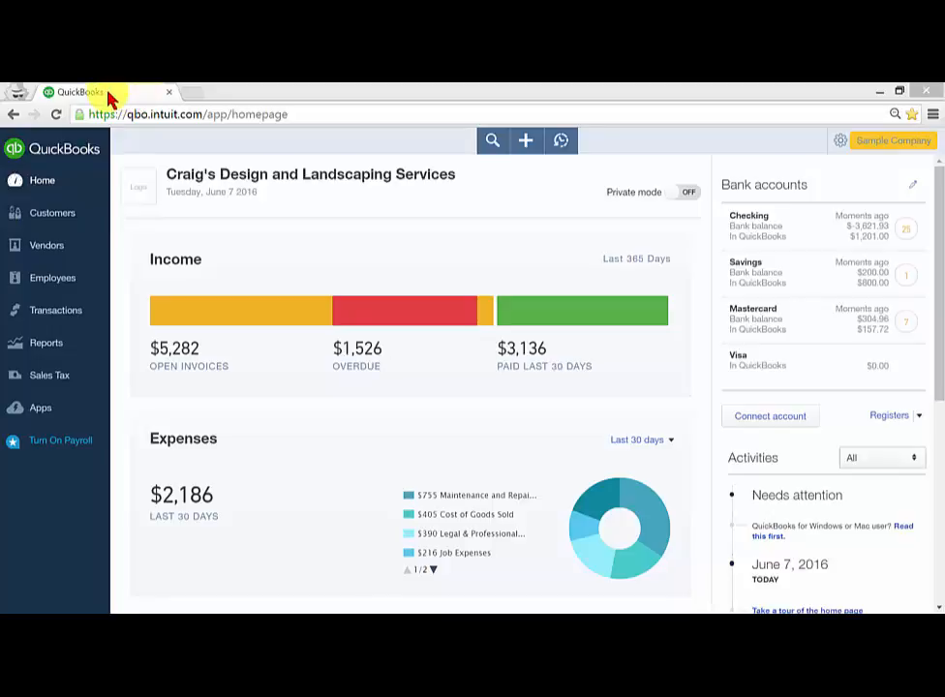
Step: Duplicate the QuickBooks homepage tab from its right-click menu
{"action": "right_click", "coordinate": [77, 91]}
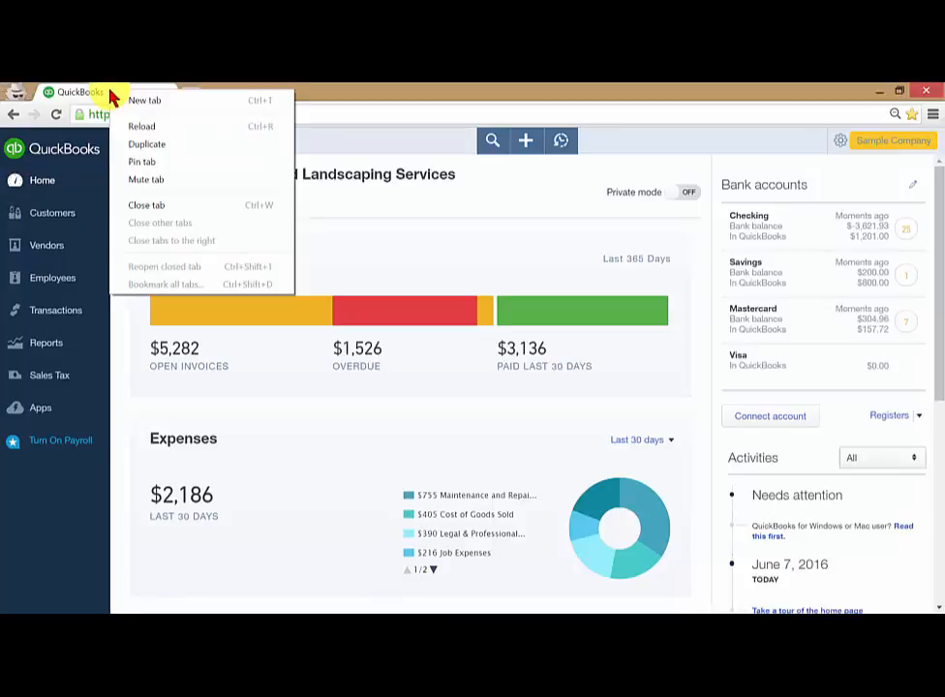
{"action": "left_click", "coordinate": [143, 151]}
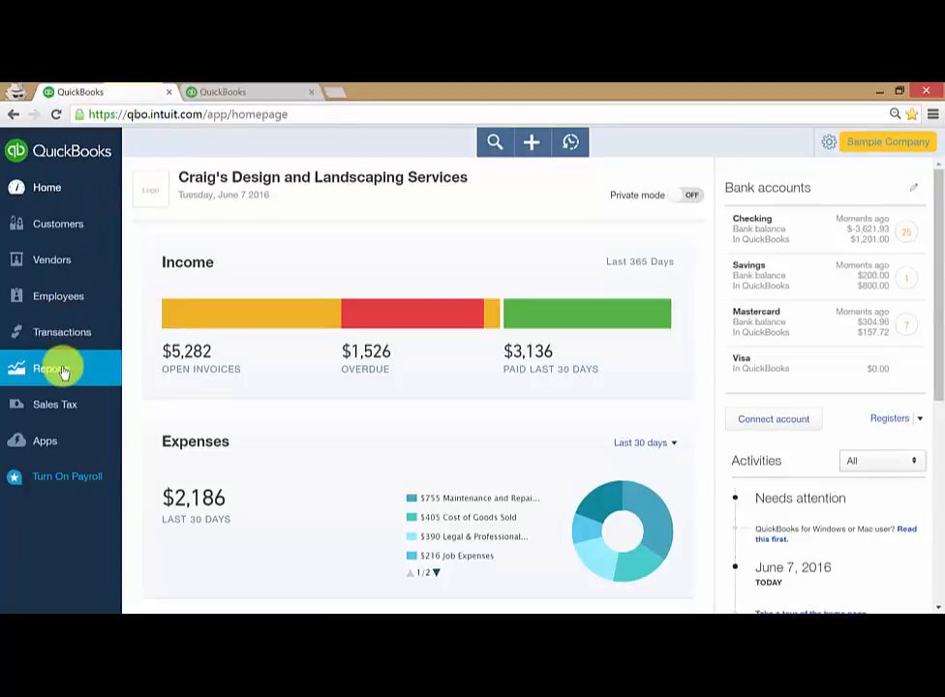
Step: Show the Profit and Loss report via Reports, then move to the second tab
{"action": "left_click", "coordinate": [50, 368]}
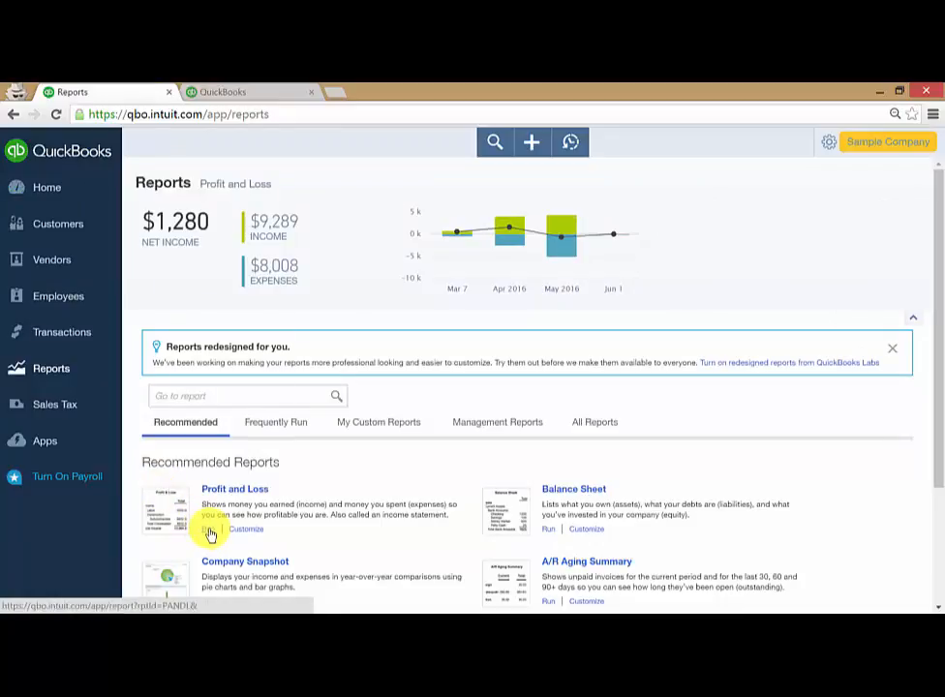
{"action": "left_click", "coordinate": [235, 489]}
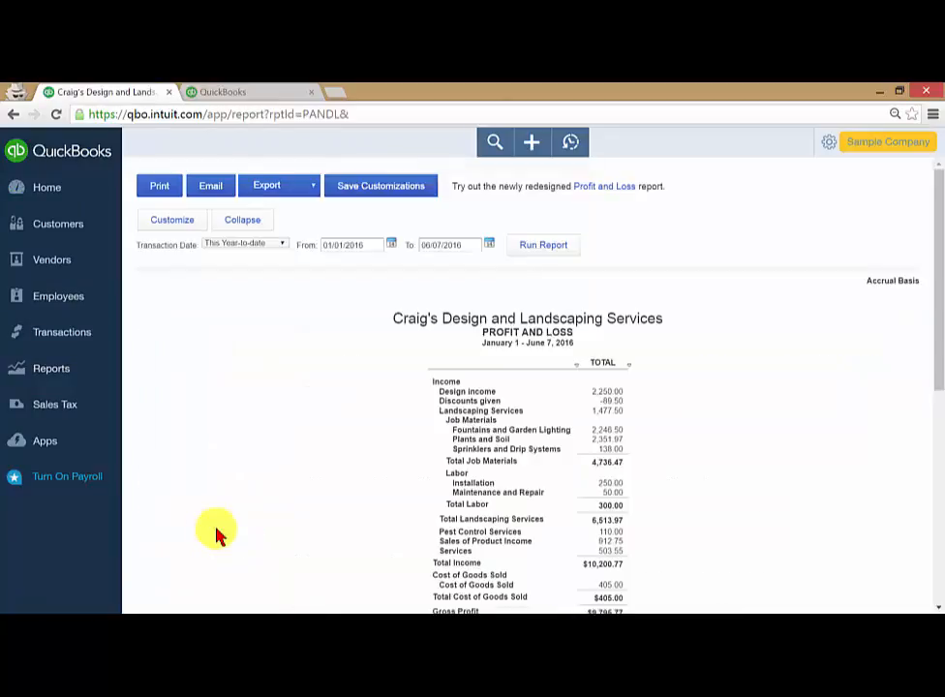
{"action": "mouse_move", "coordinate": [250, 333]}
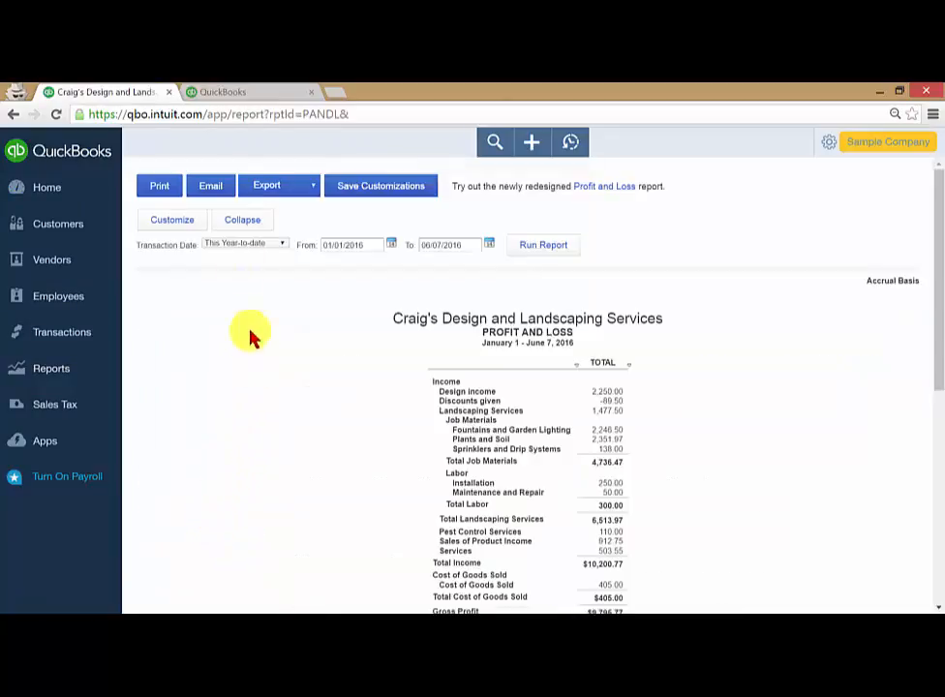
{"action": "left_click", "coordinate": [223, 91]}
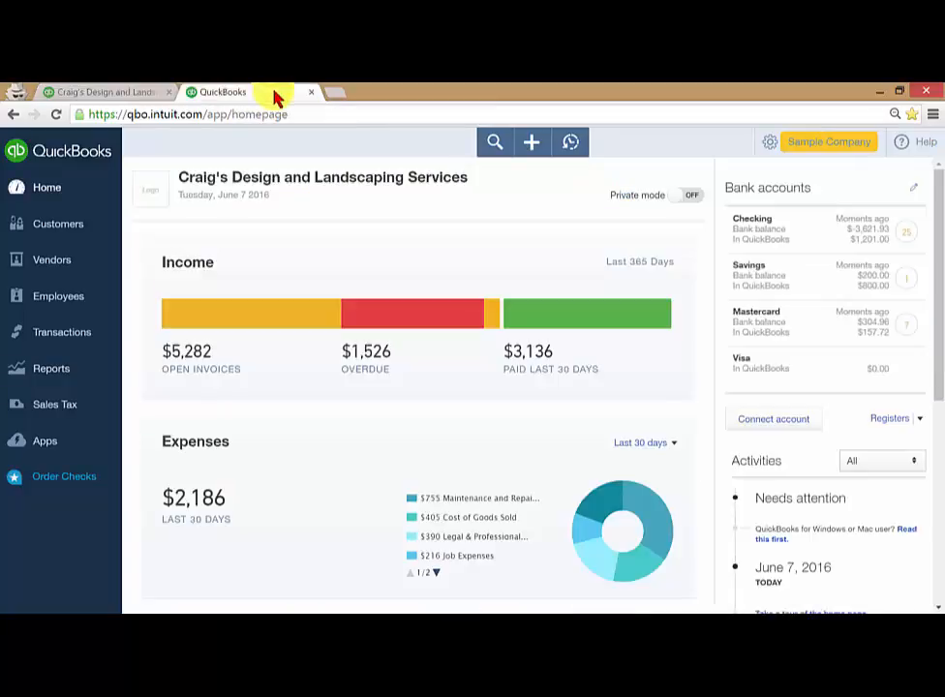
Step: Create an invoice for Amy's Bird Sanctuary and add the $375 billable Custom Design time
{"action": "left_click", "coordinate": [531, 143]}
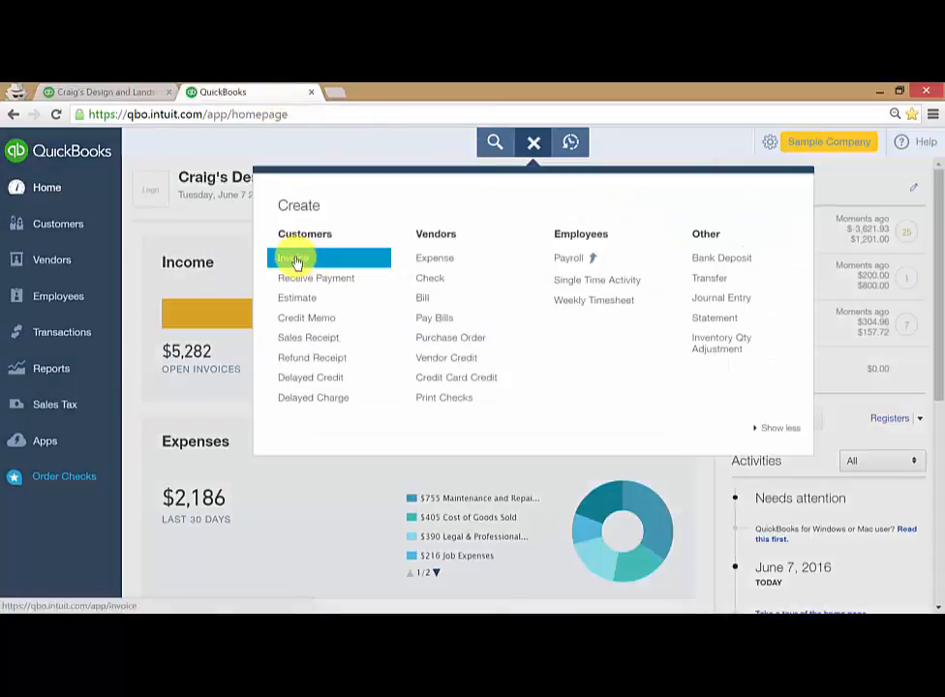
{"action": "left_click", "coordinate": [295, 257]}
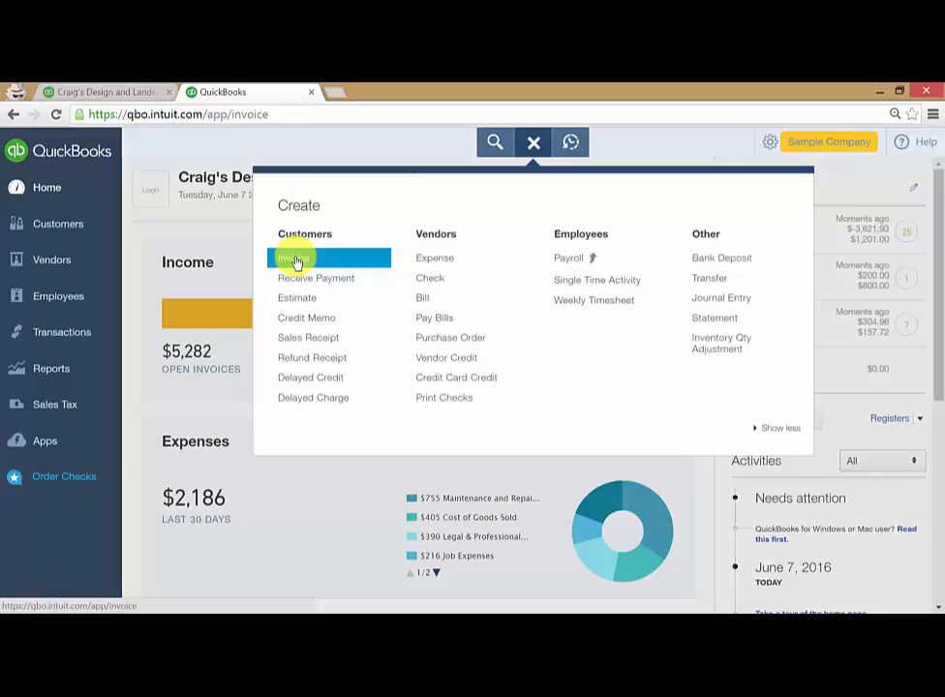
{"action": "left_click", "coordinate": [293, 257]}
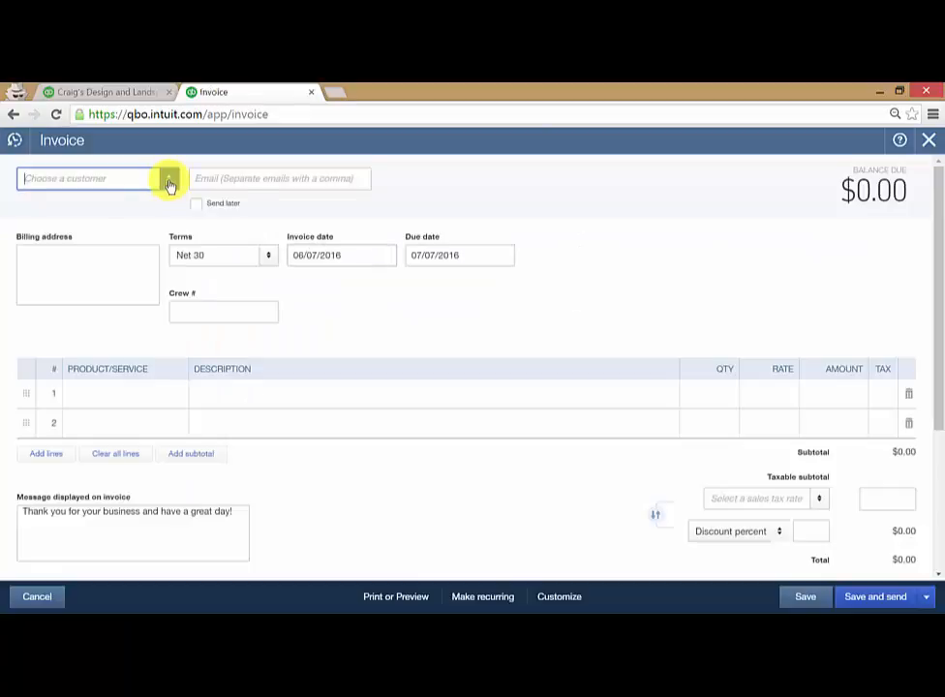
{"action": "left_click", "coordinate": [87, 179]}
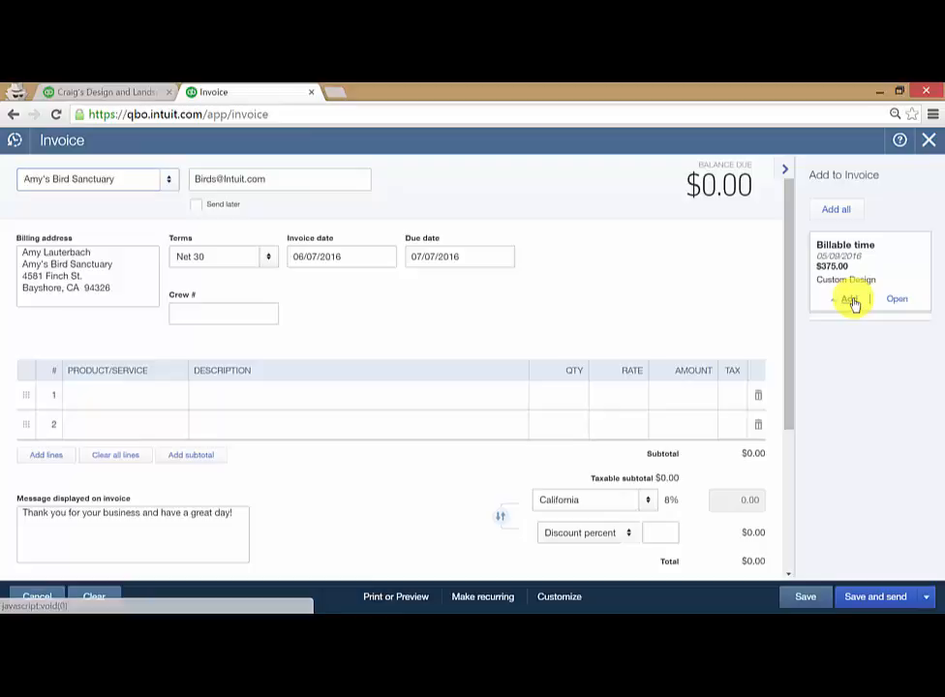
{"action": "left_click", "coordinate": [849, 299]}
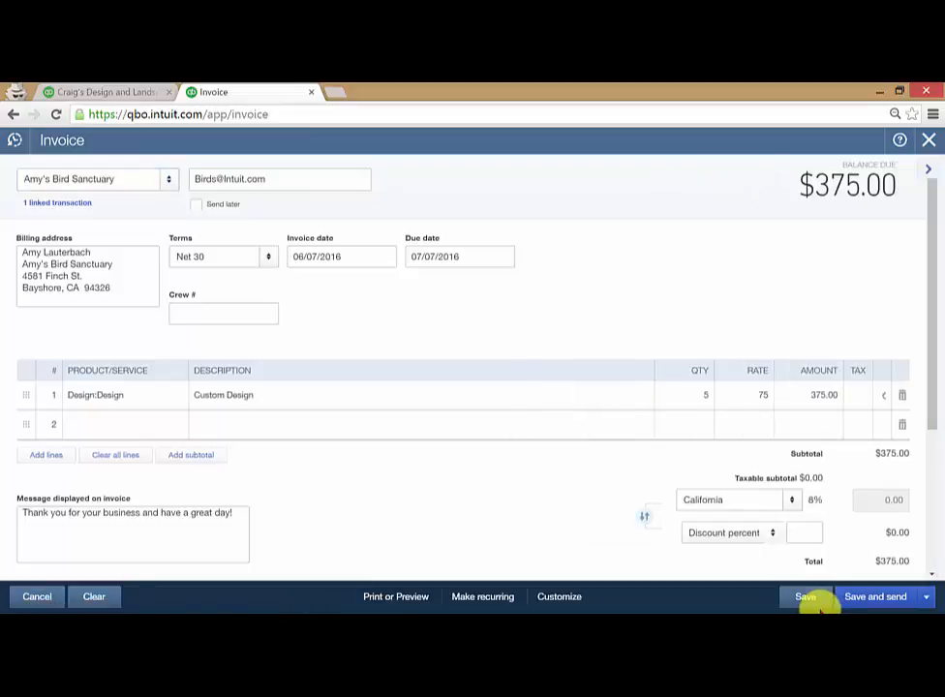
{"action": "mouse_move", "coordinate": [733, 566]}
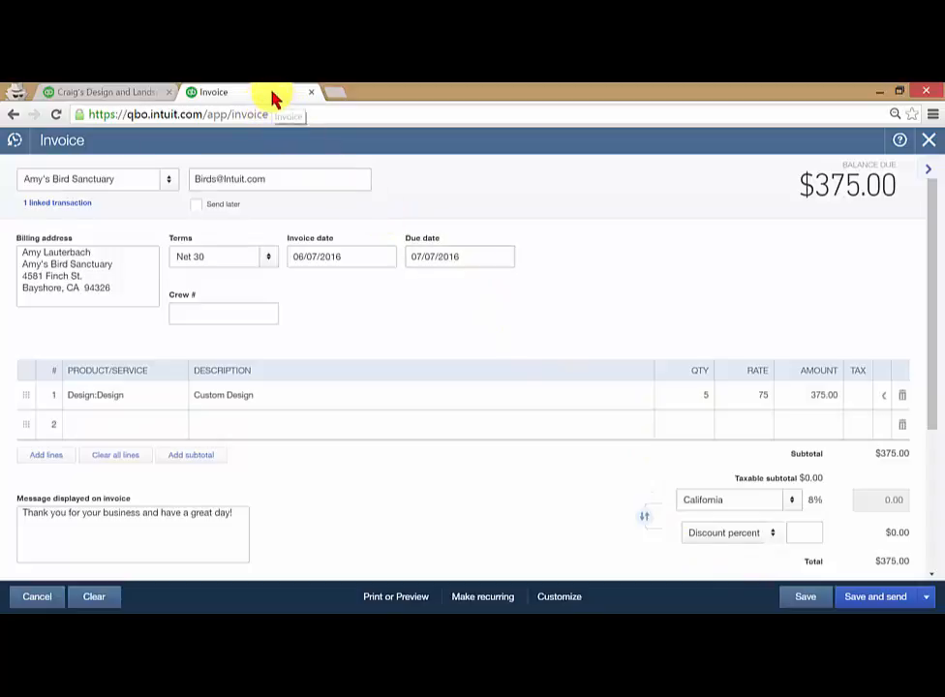
Step: In a new tab, go to Customers, Amy's Bird Sanctuary, and open invoice 1021 ($239.00 due)
{"action": "left_click", "coordinate": [97, 92]}
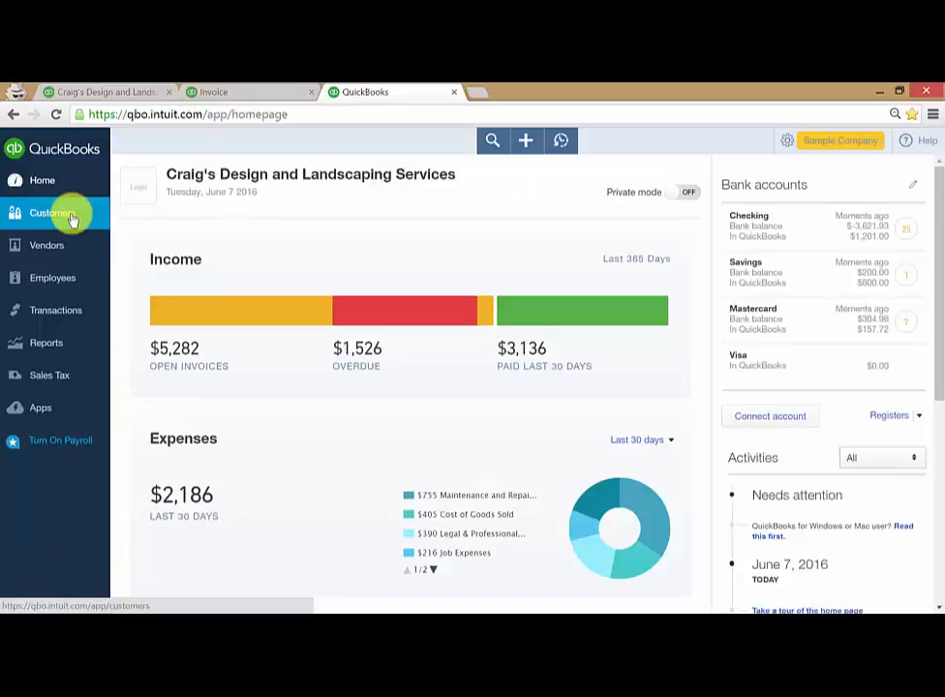
{"action": "left_click", "coordinate": [50, 211]}
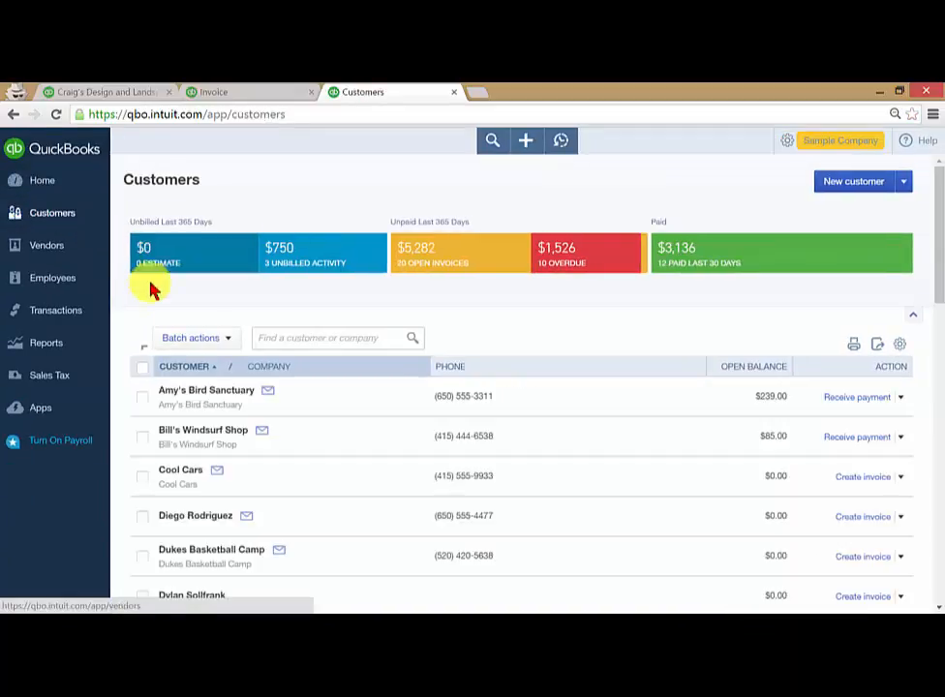
{"action": "left_click", "coordinate": [206, 391]}
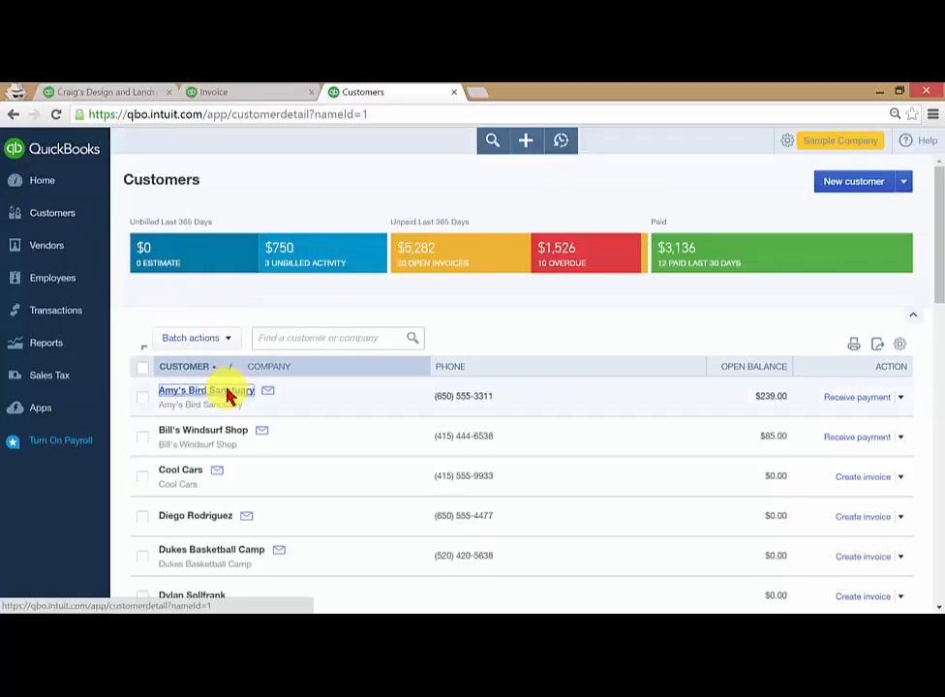
{"action": "left_click", "coordinate": [192, 389]}
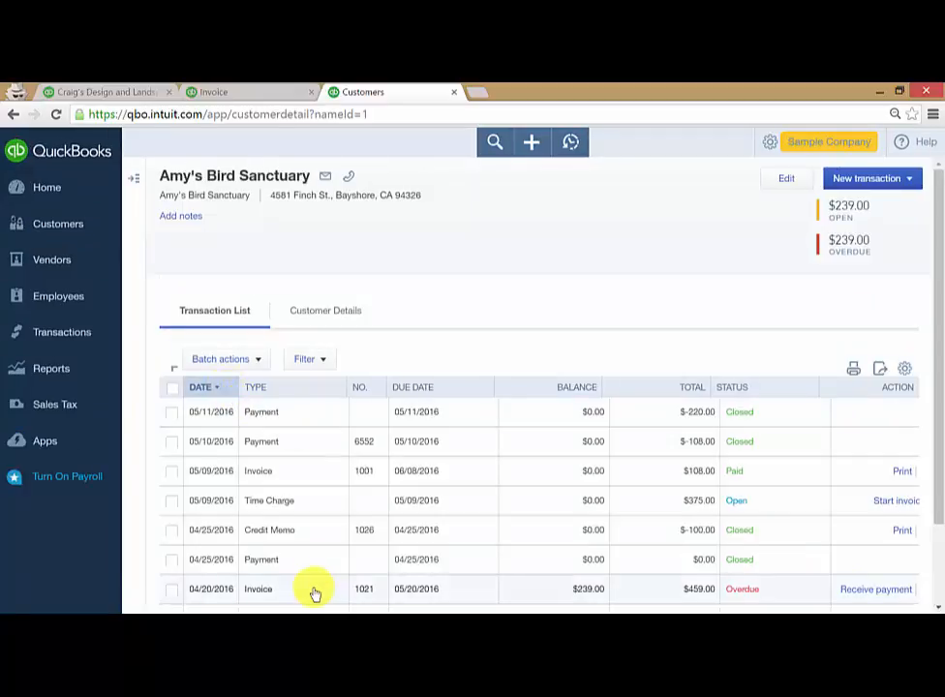
{"action": "left_click", "coordinate": [258, 589]}
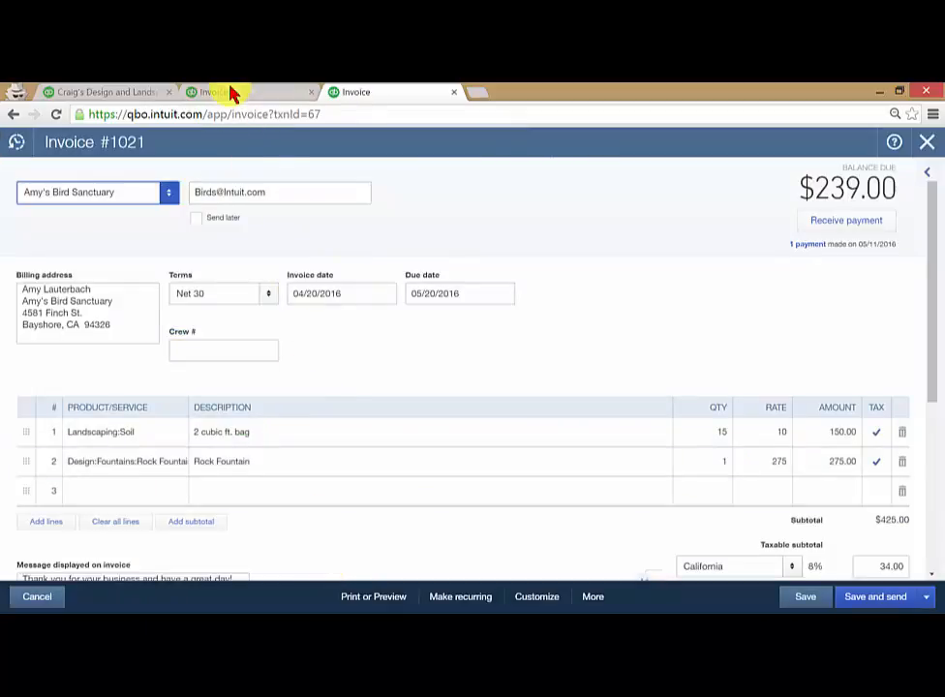
Step: Back on the unsaved invoice, choose Save and close so it saves as invoice 1038
{"action": "left_click", "coordinate": [248, 91]}
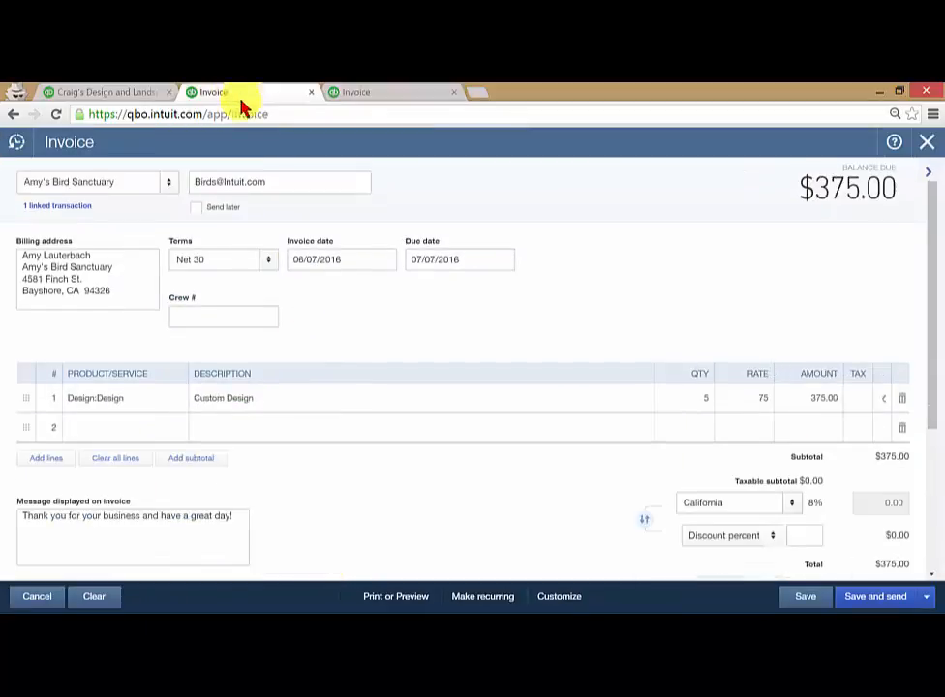
{"action": "left_click", "coordinate": [926, 597]}
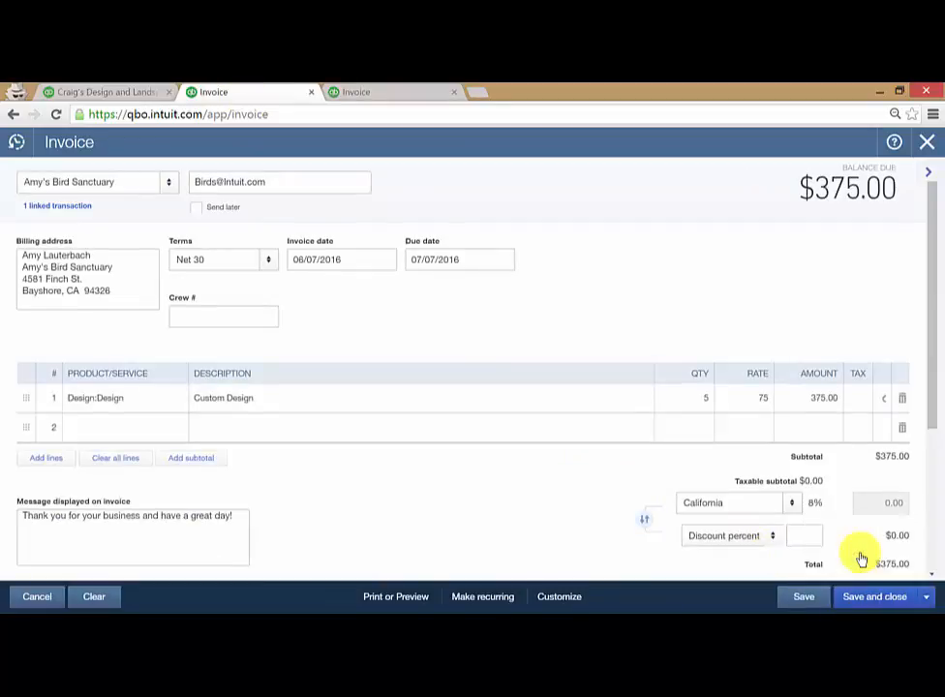
{"action": "left_click", "coordinate": [876, 597]}
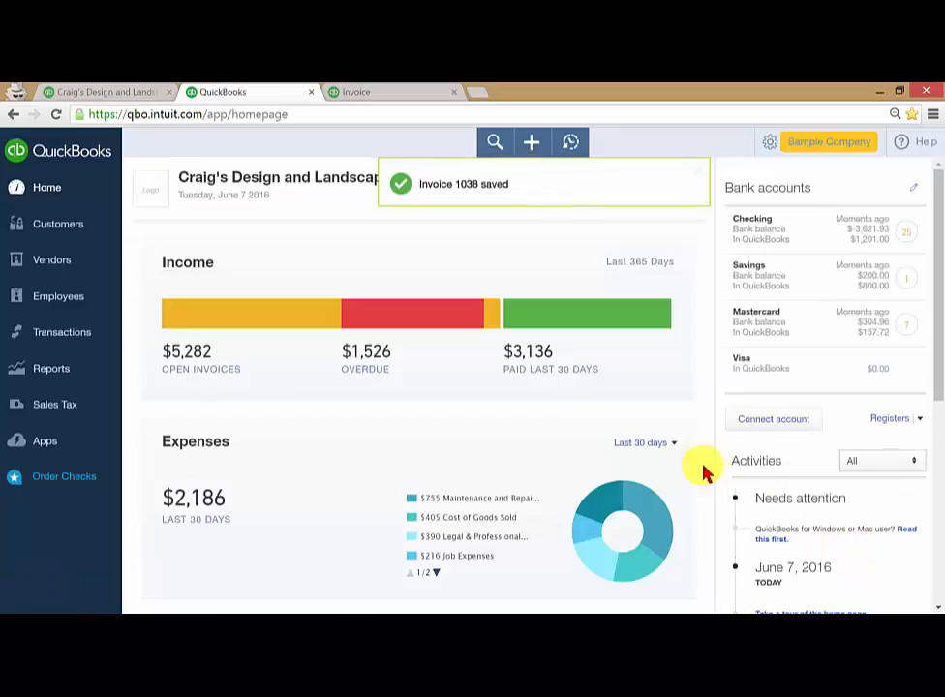
{"action": "mouse_move", "coordinate": [383, 97]}
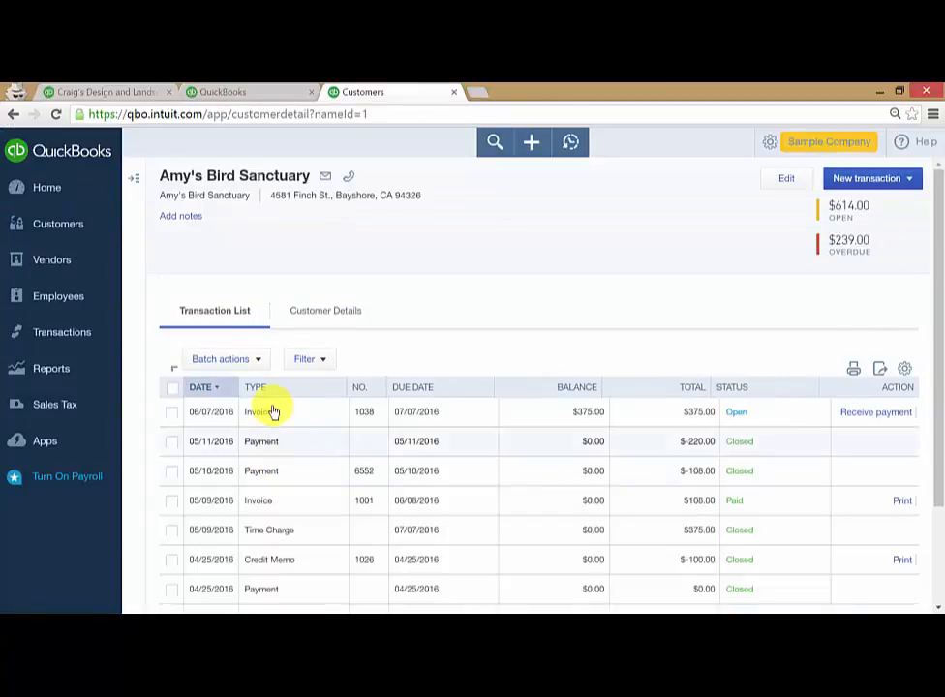
{"action": "mouse_move", "coordinate": [436, 411]}
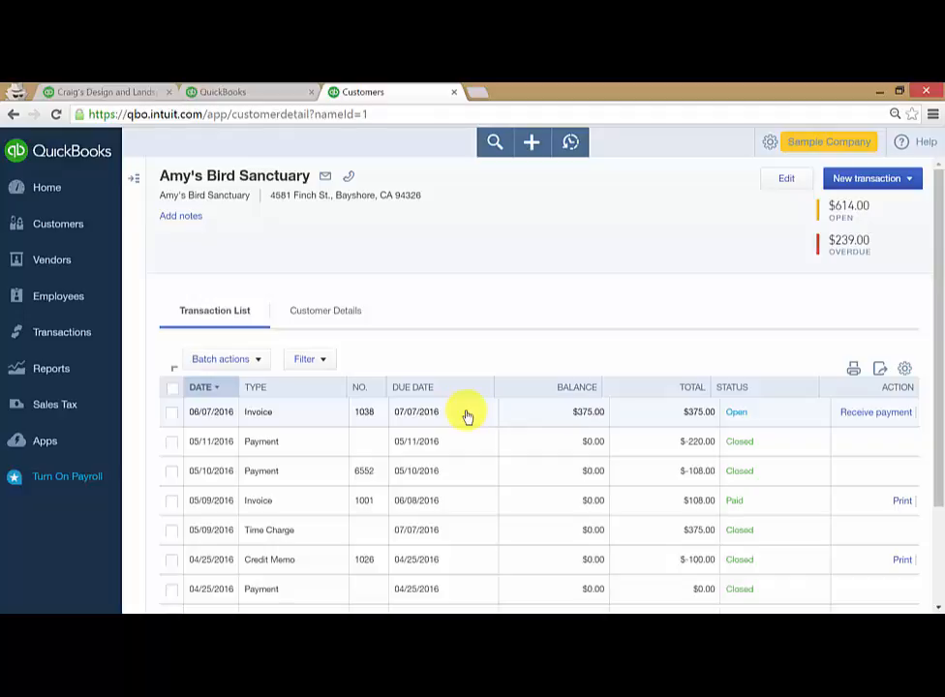
{"action": "mouse_move", "coordinate": [407, 101]}
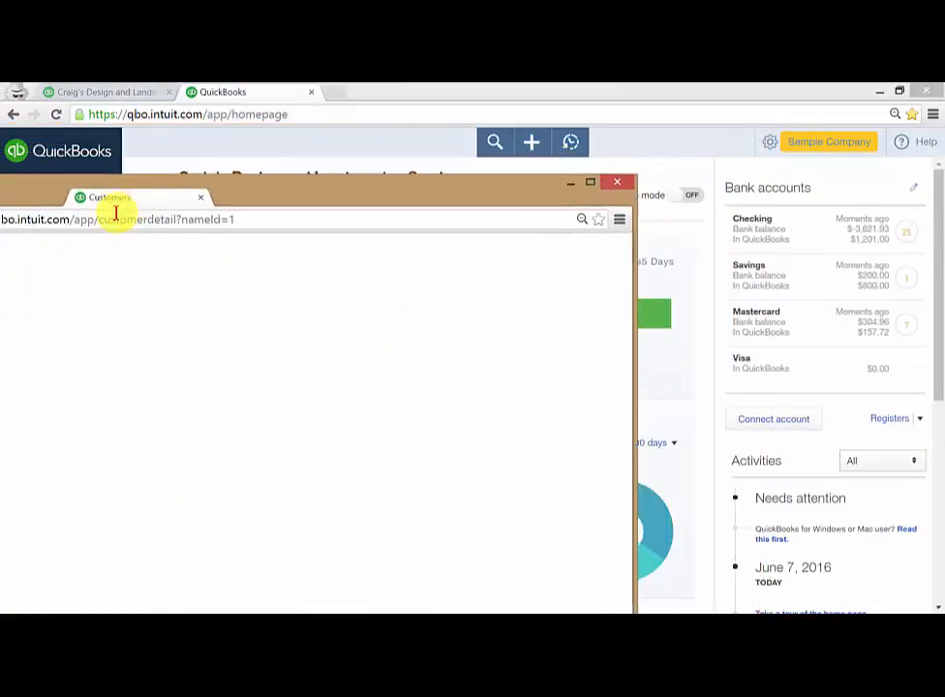
Step: Return the dragged-out customer tab to the main window and show its tab options
{"action": "left_click", "coordinate": [617, 182]}
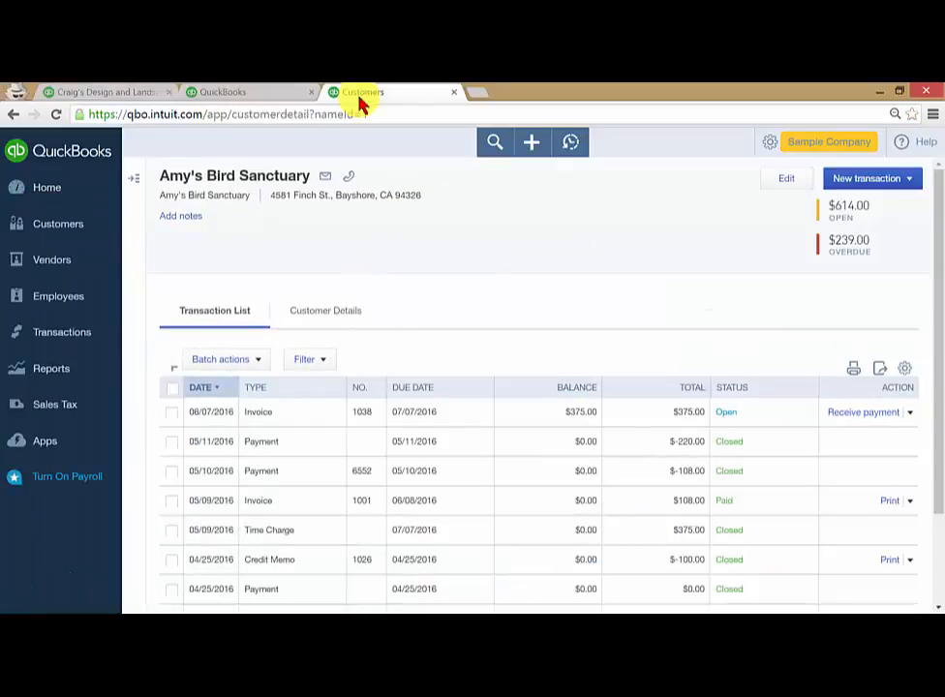
{"action": "right_click", "coordinate": [365, 93]}
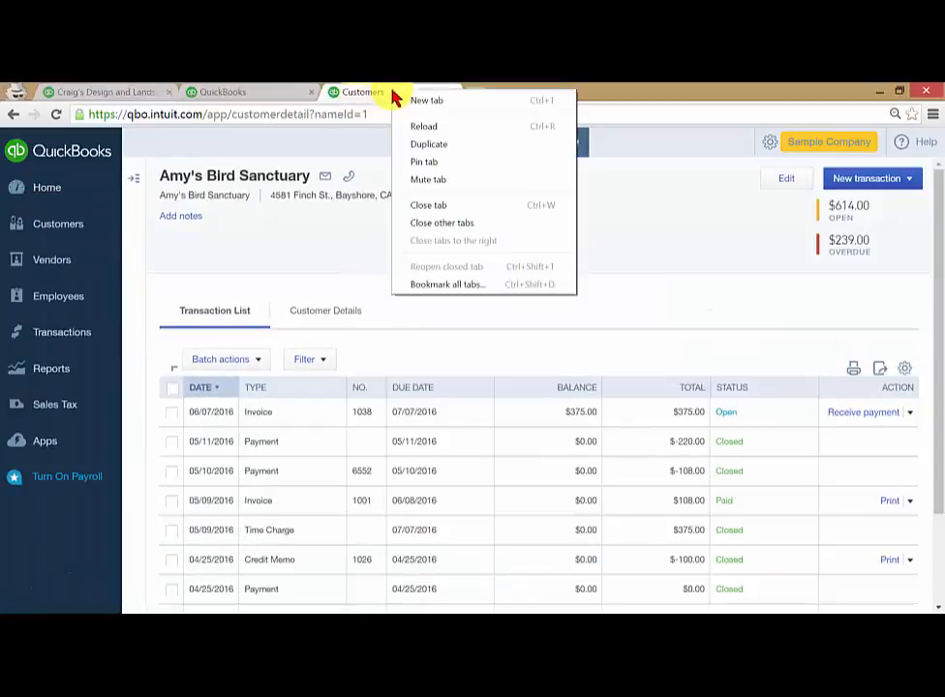